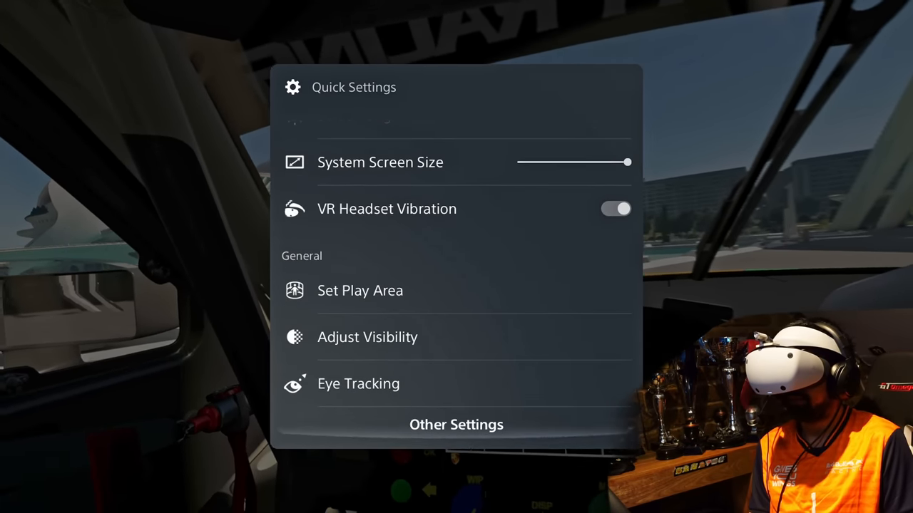
- Choose Set Play Area from Quick Settings and restart setup past the Can't Track Surroundings warning
{"action": "left_click", "coordinate": [455, 424]}
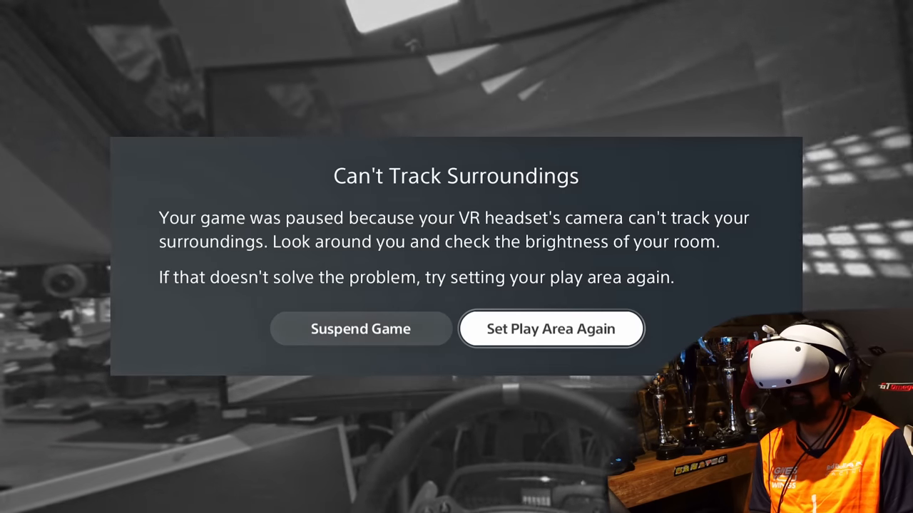
{"action": "left_click", "coordinate": [551, 328]}
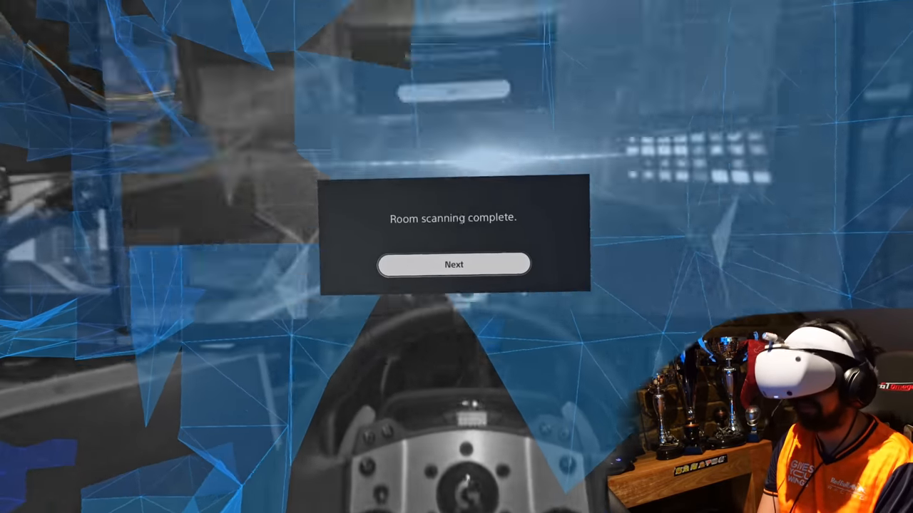
- Continue from the completed room scan to the floor height step
{"action": "left_click", "coordinate": [452, 265]}
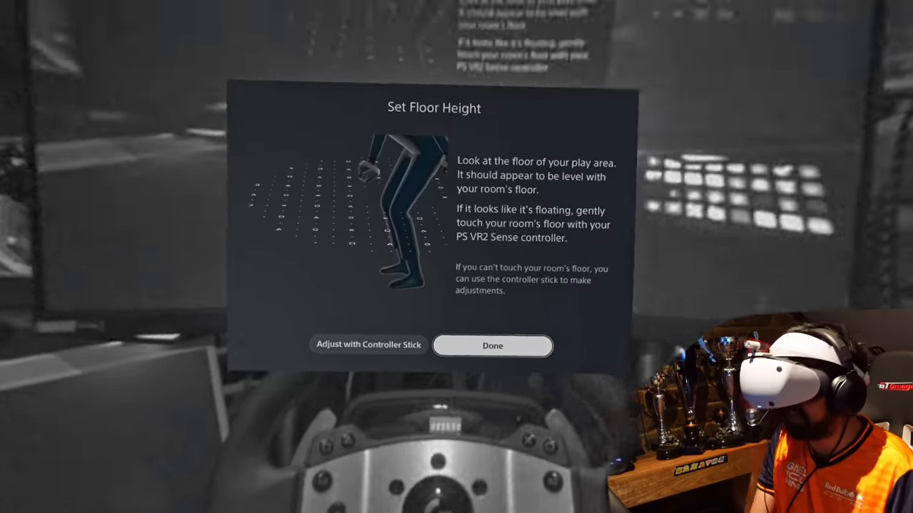
- Accept the floor height, set a seated temporary play area here, and confirm completion
{"action": "left_click", "coordinate": [492, 346]}
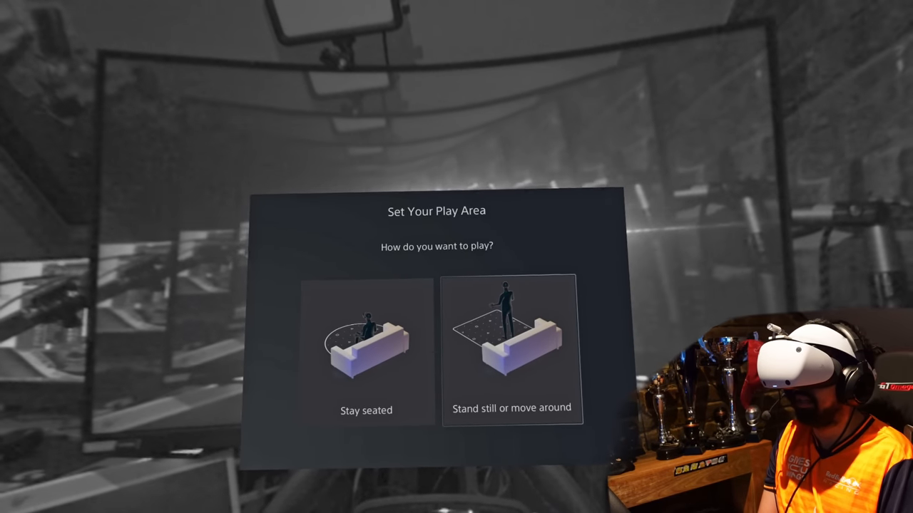
{"action": "left_click", "coordinate": [512, 349]}
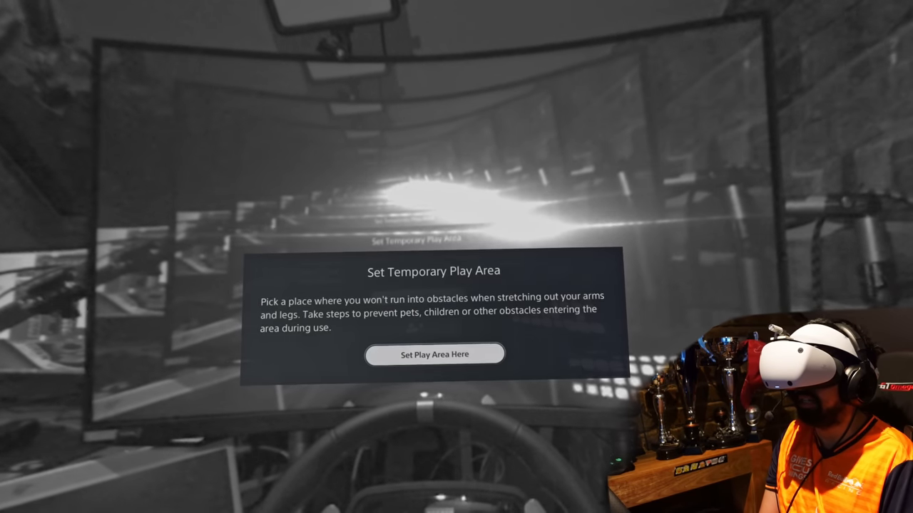
{"action": "left_click", "coordinate": [435, 354]}
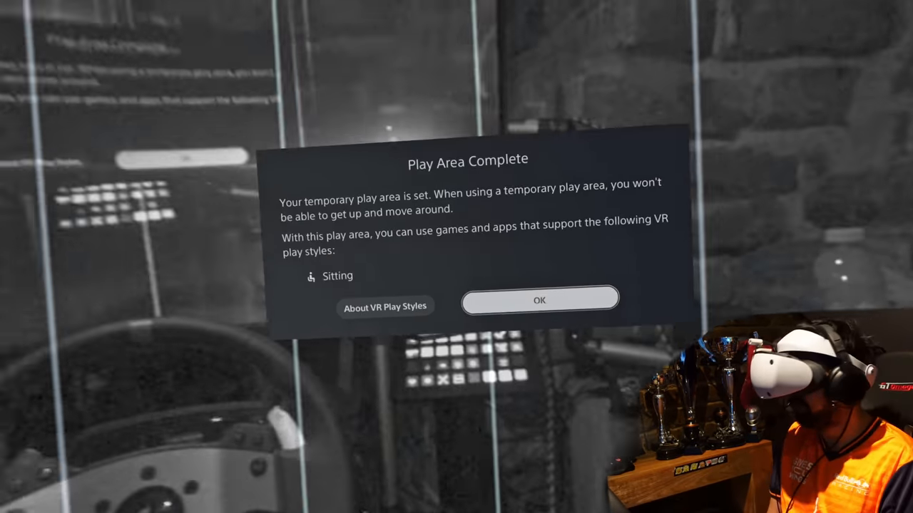
{"action": "left_click", "coordinate": [539, 299]}
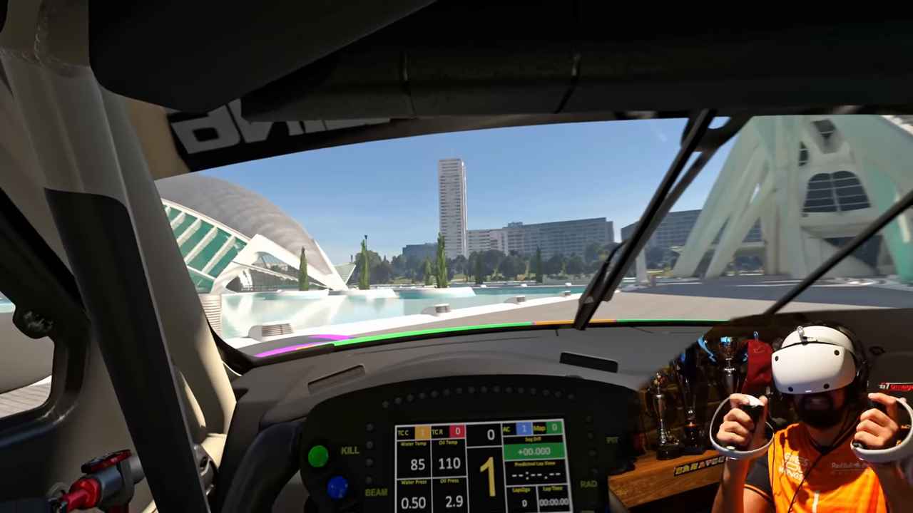